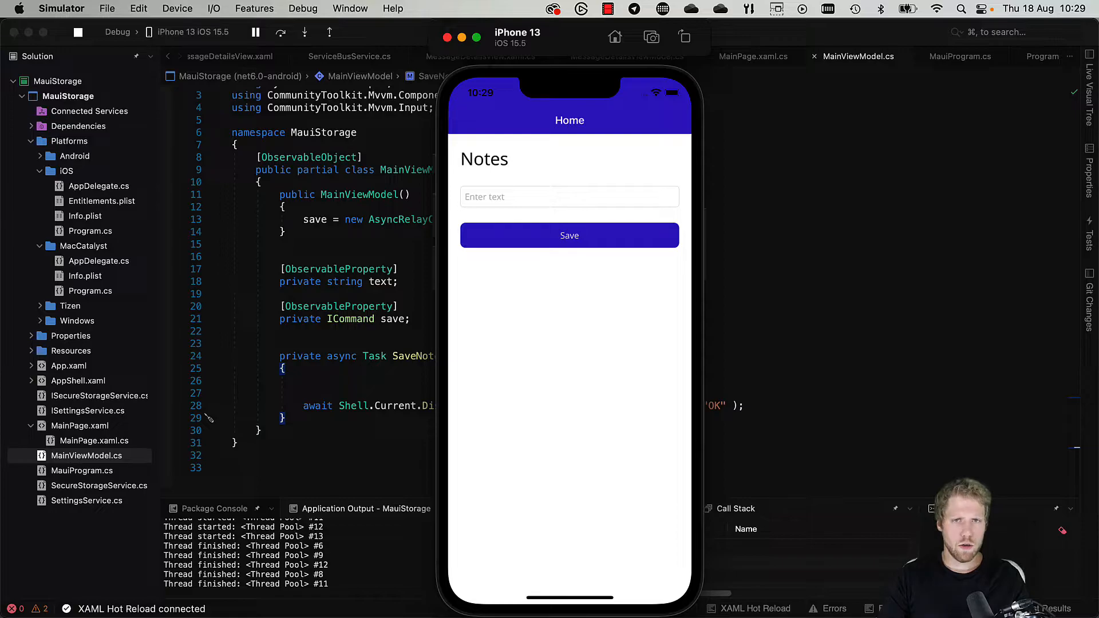
mouse_move(554, 452)
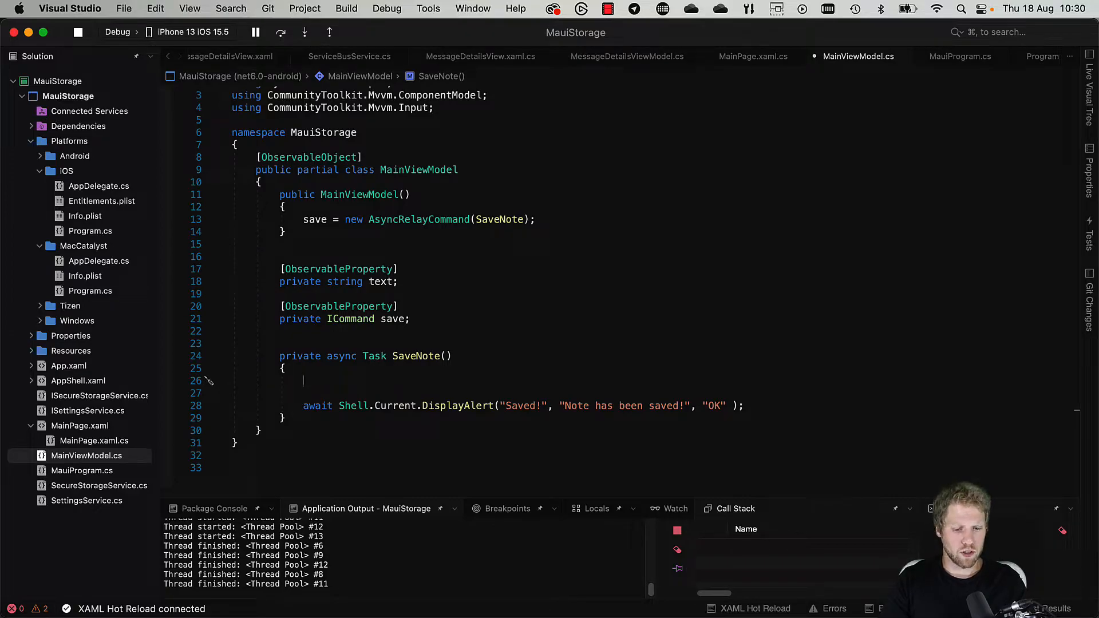
Step: Begin SaveNote with var path = FileSystem.Current.AppDataDirectory via IntelliSense completion
type("Fil")
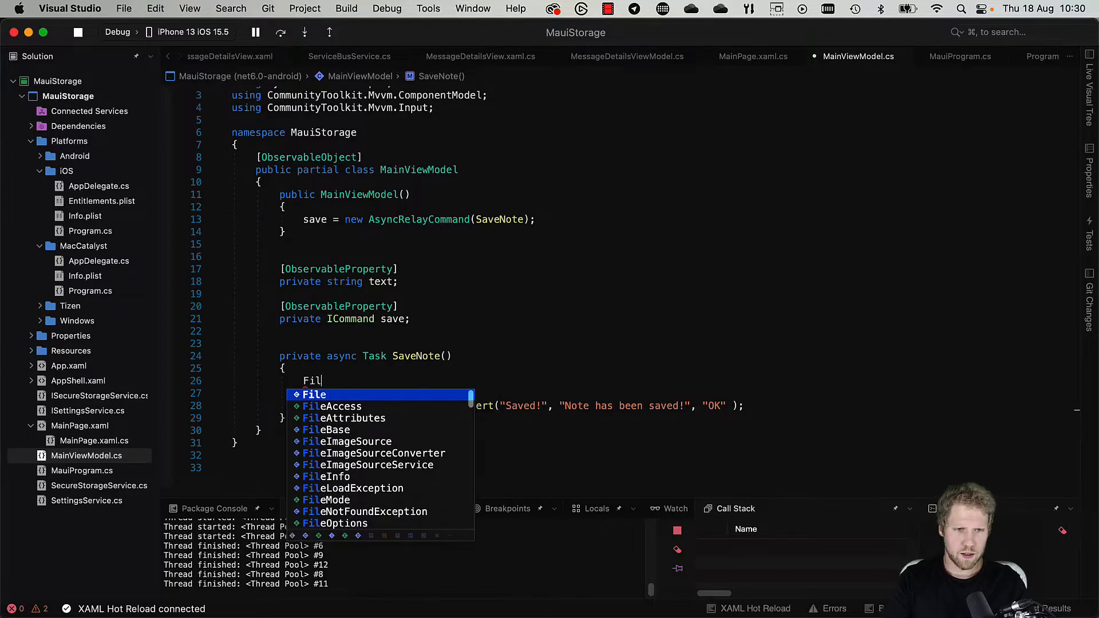
type("syste")
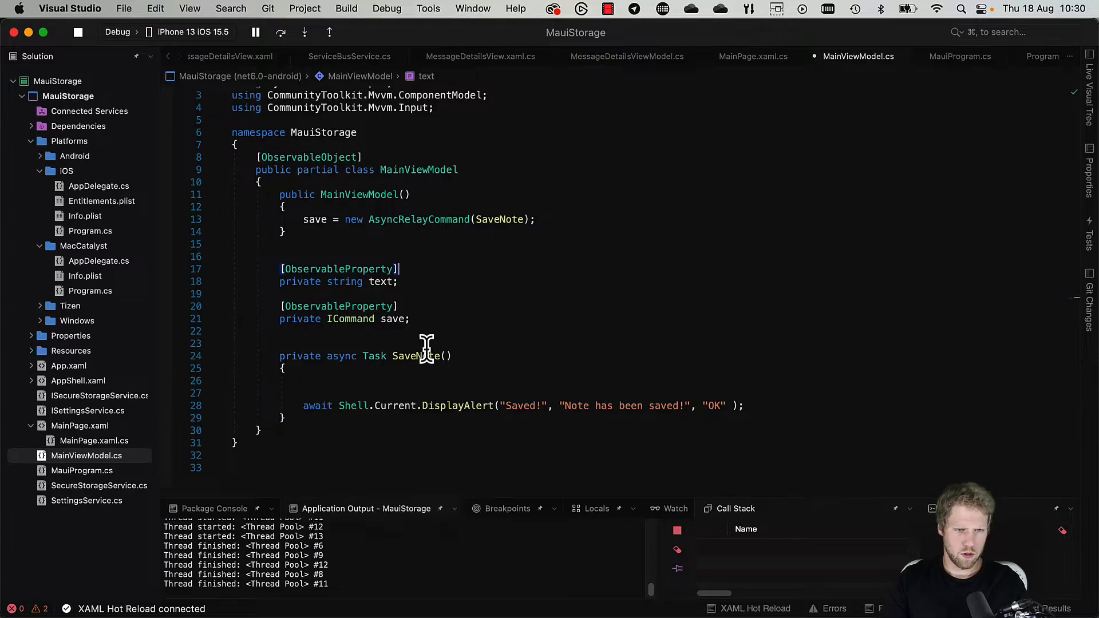
type("Files")
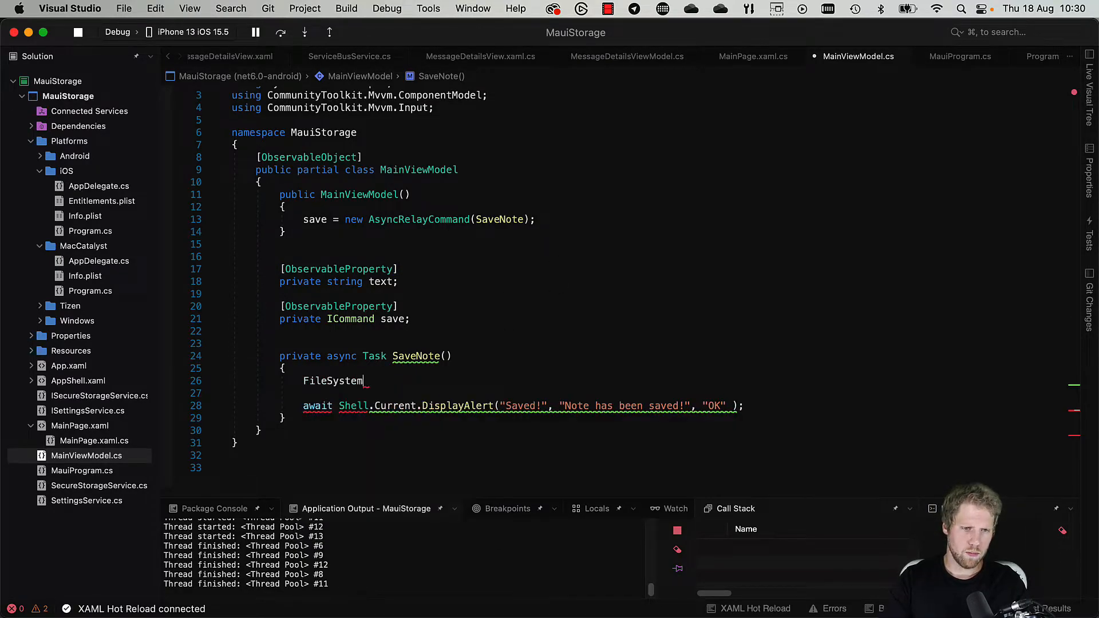
type(".Current")
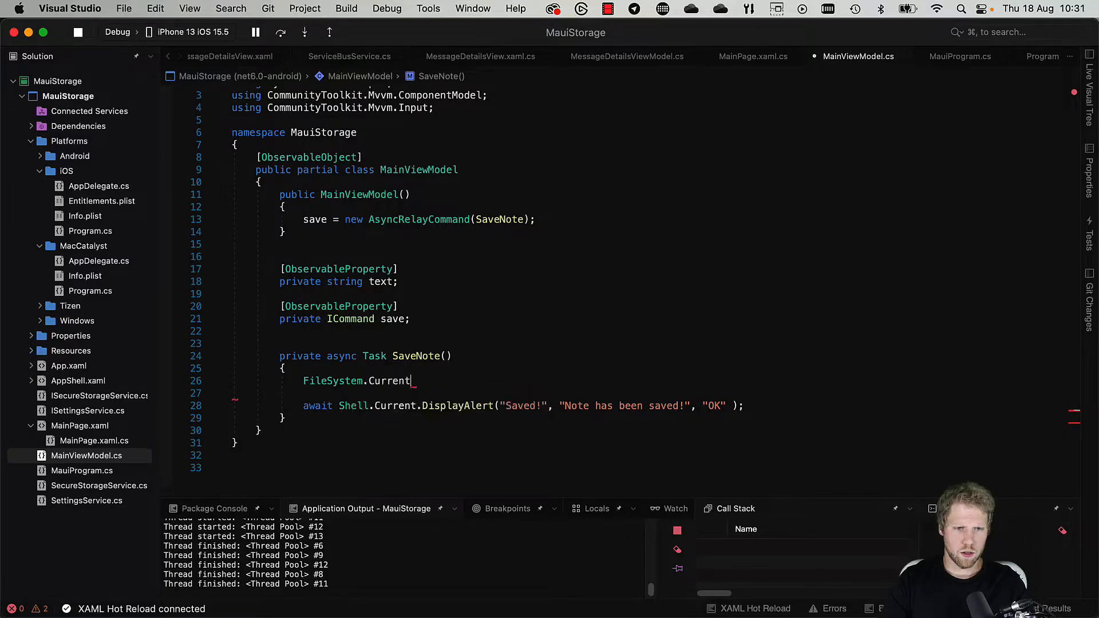
type(".AppDataDirectory;")
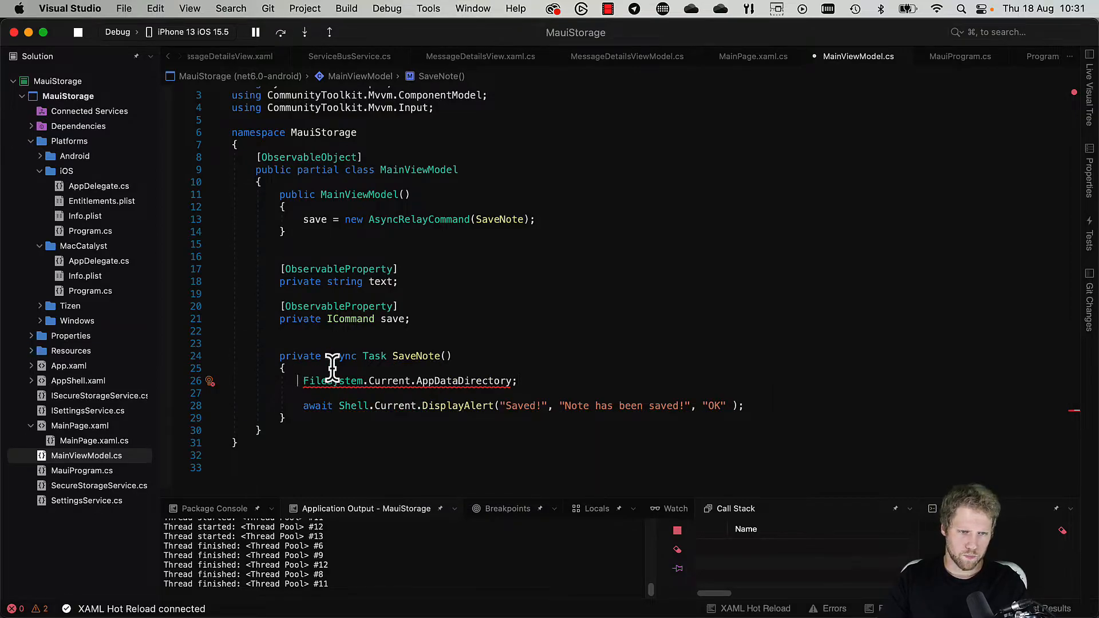
type("var path =")
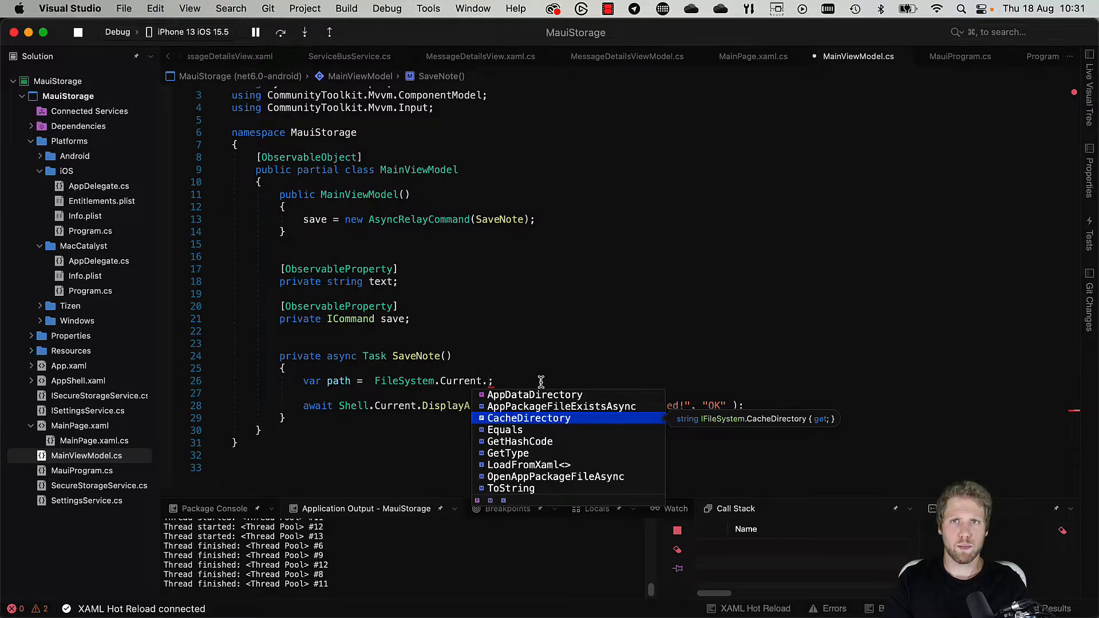
mouse_move(539, 423)
type("AppDataDirectory")
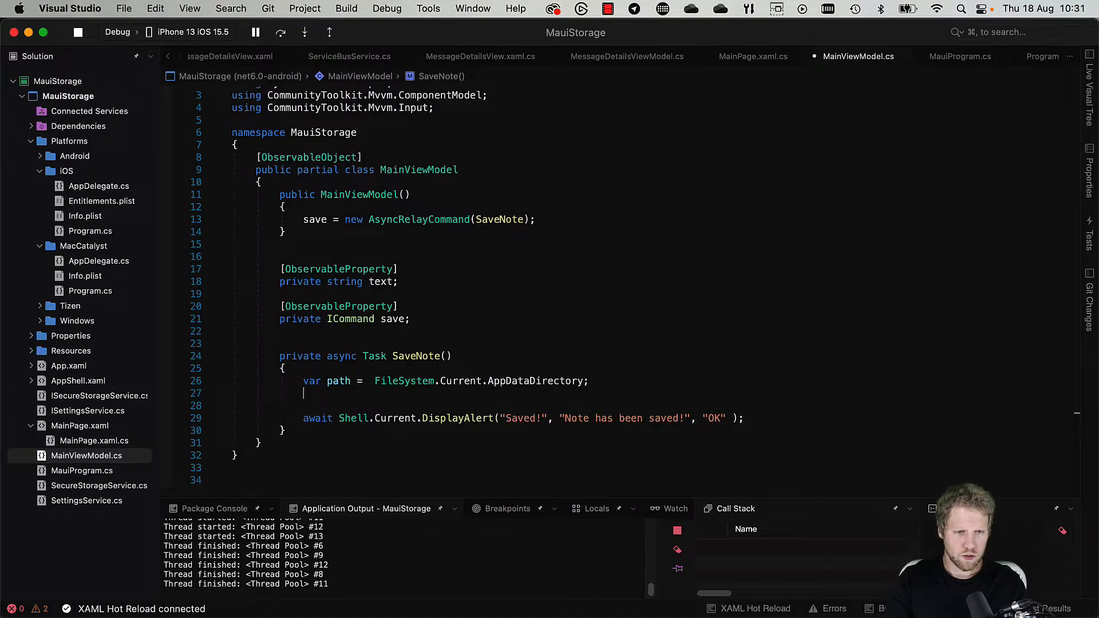
Step: Add var fullPath = Path.Combine(path, "MyFile.txt"); below the path line
type("var")
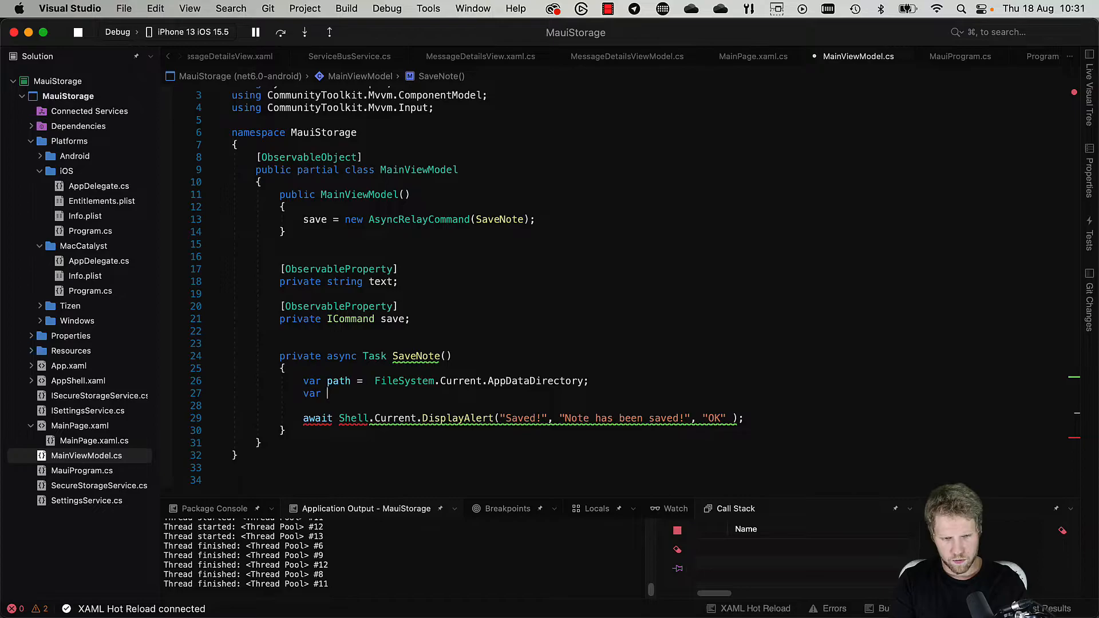
type("var")
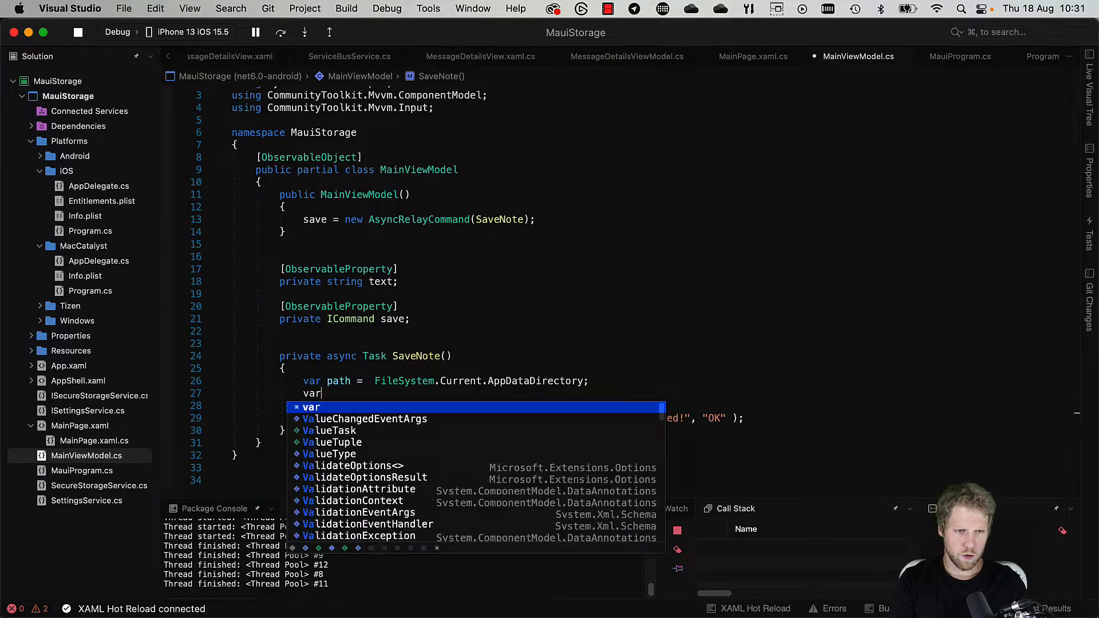
type("fullPath = Path.Combine")
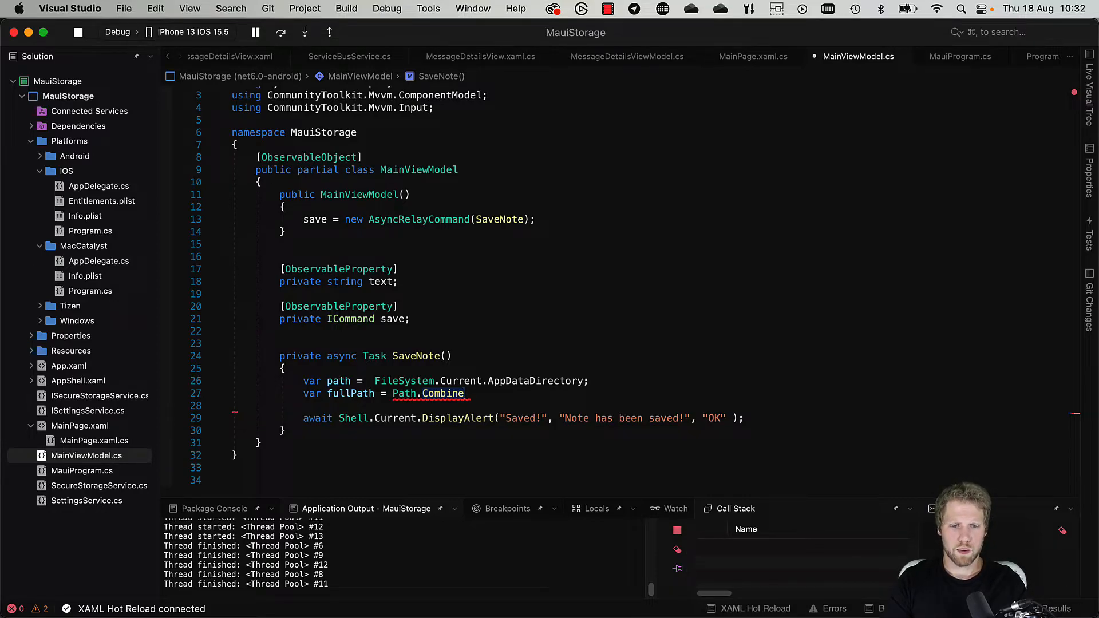
type("(")
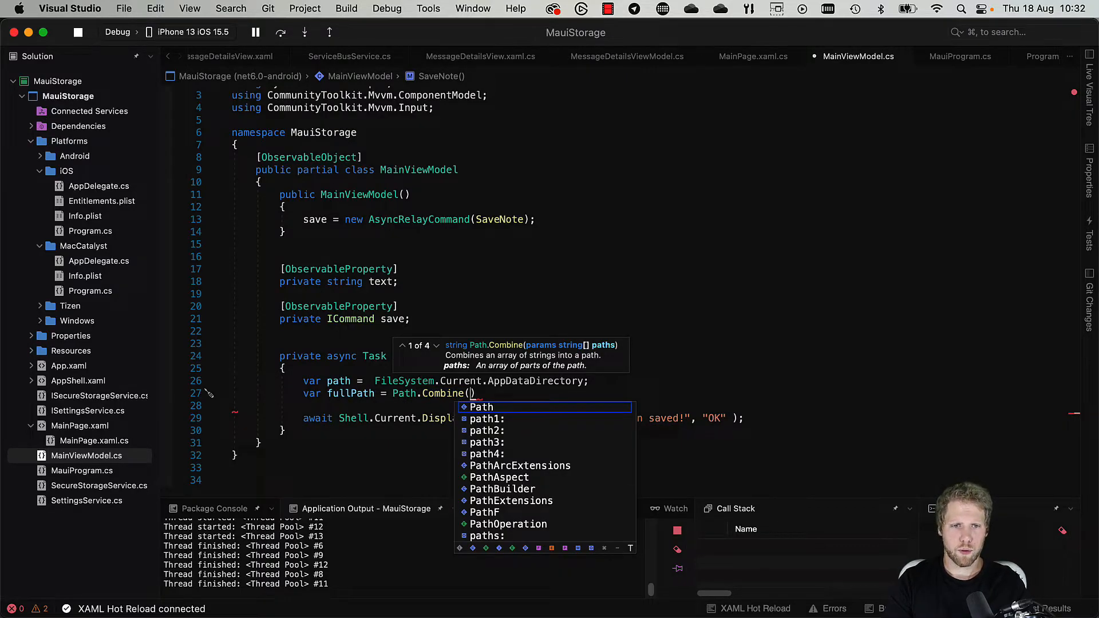
type("patj")
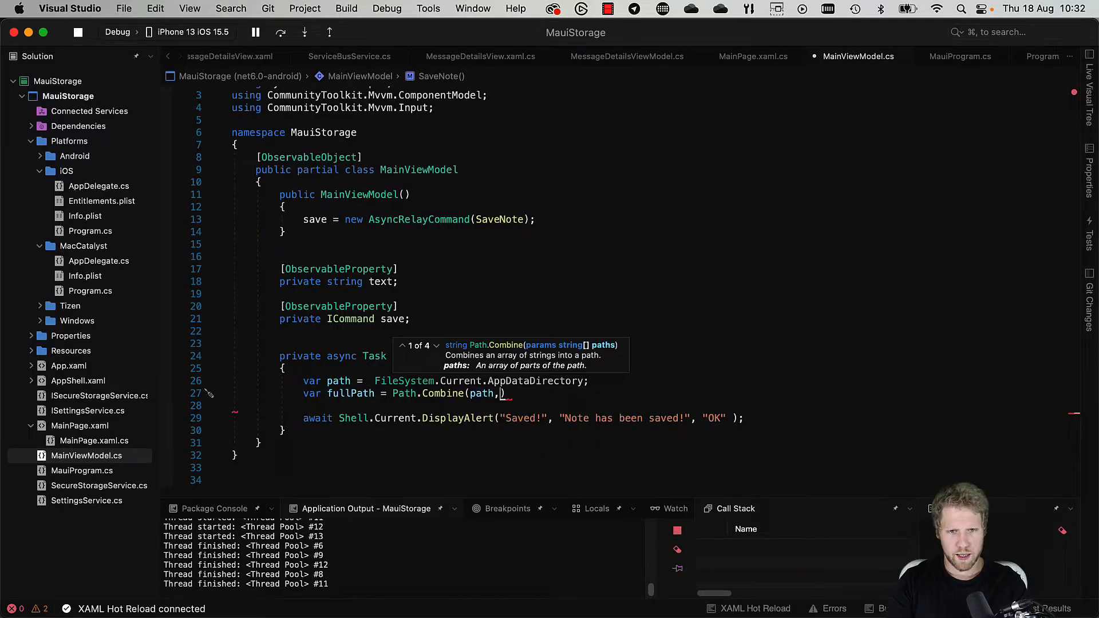
type("\"M\"")
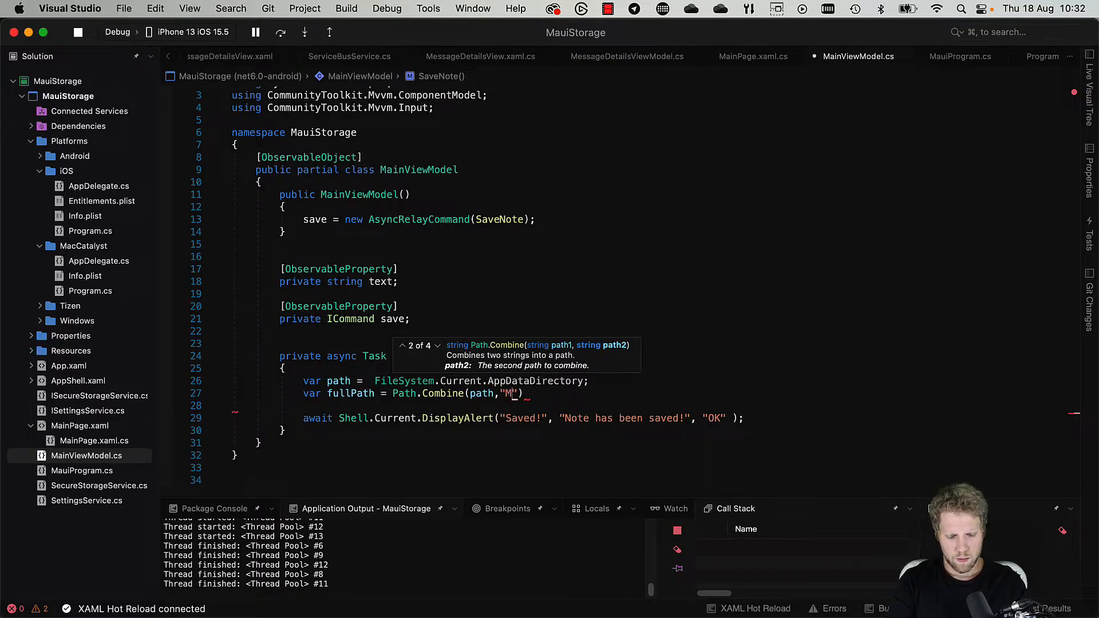
type("yFile.txt")
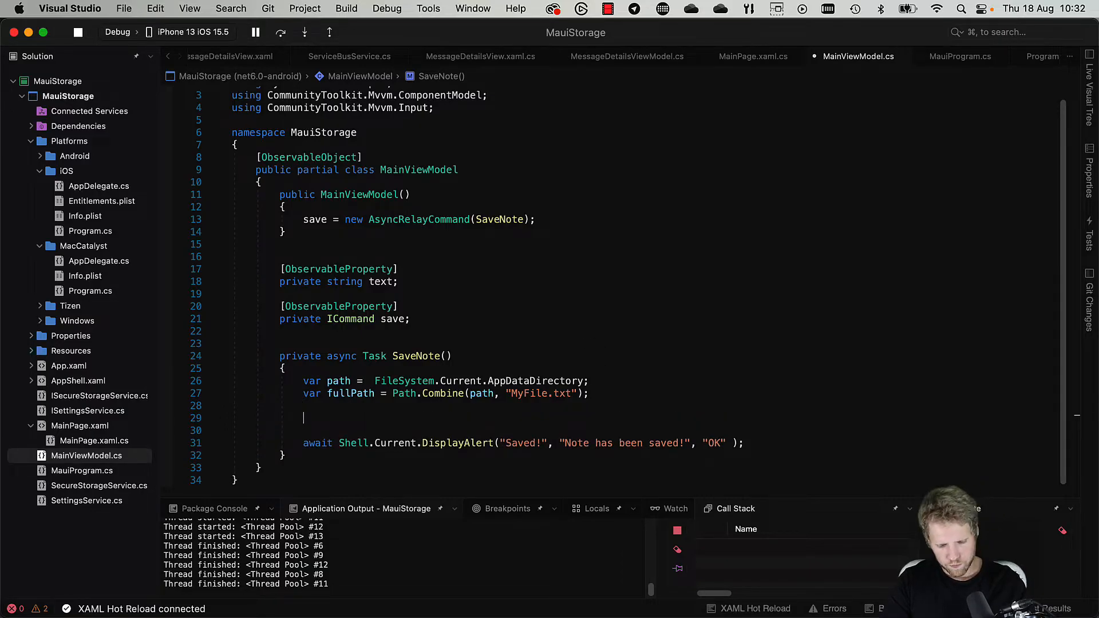
Step: Add File.WriteAllText(fullPath, text); and tap Save in the simulator to hit the SaveNote breakpoint
type("File.w")
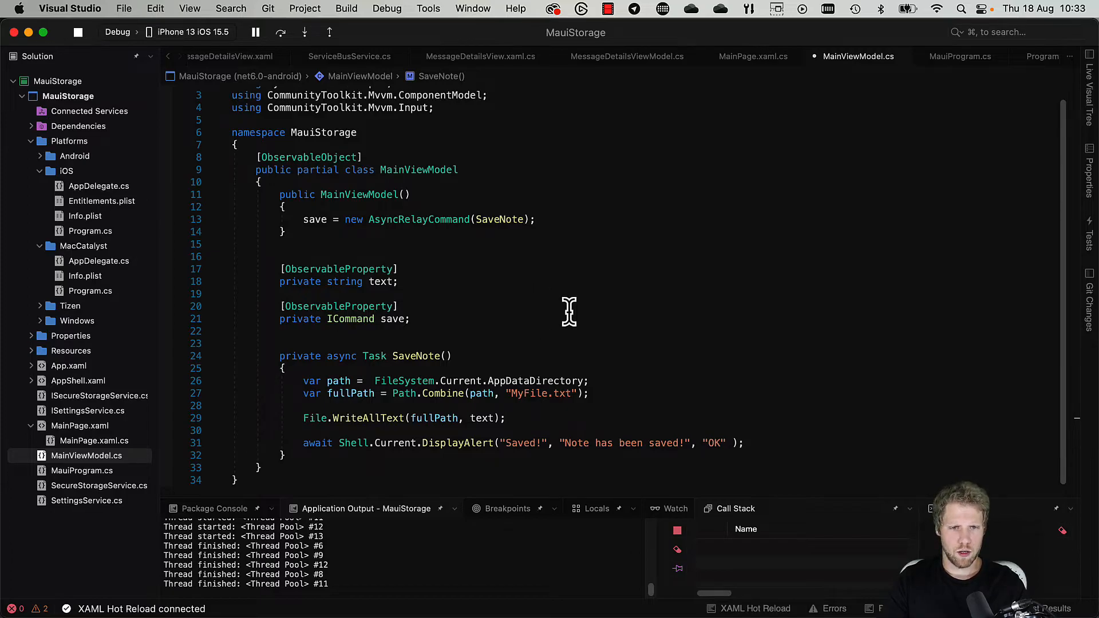
mouse_move(175, 389)
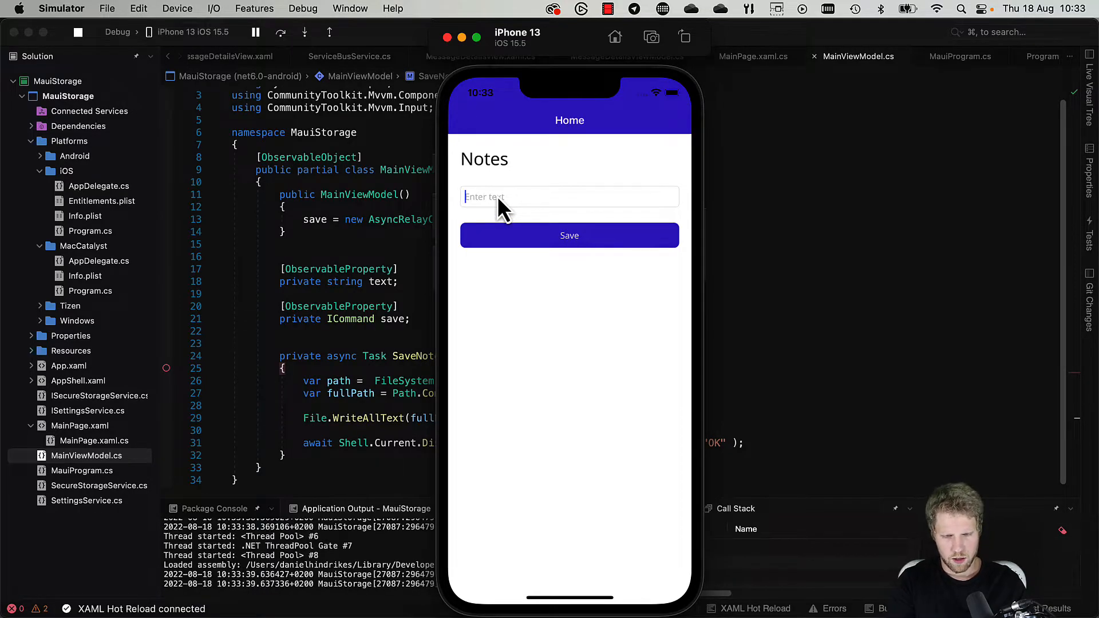
left_click(569, 236)
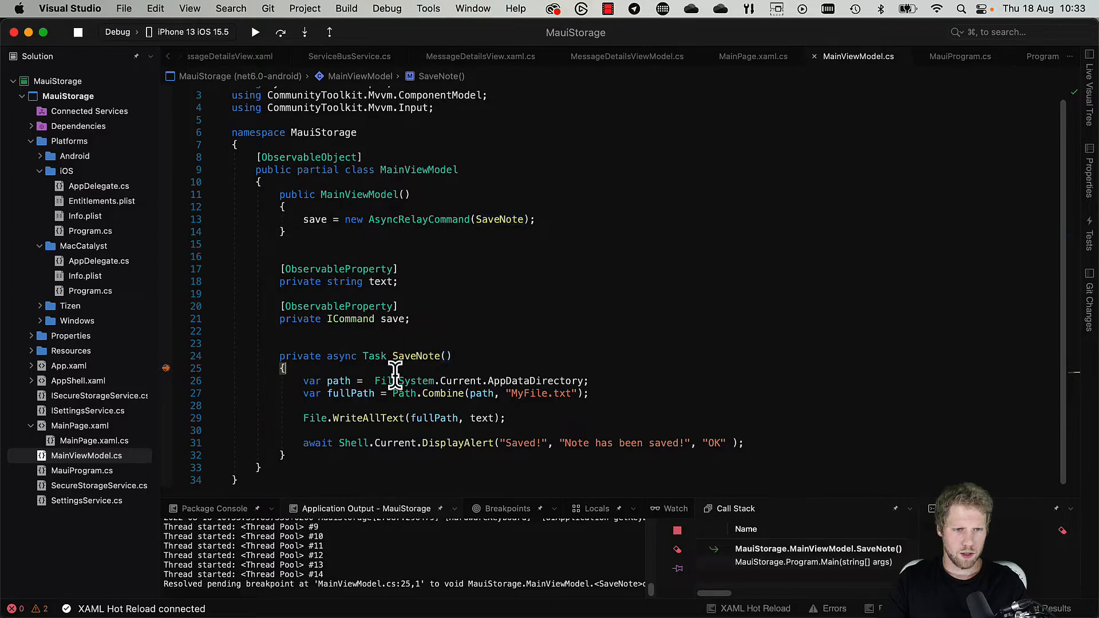
mouse_move(338, 380)
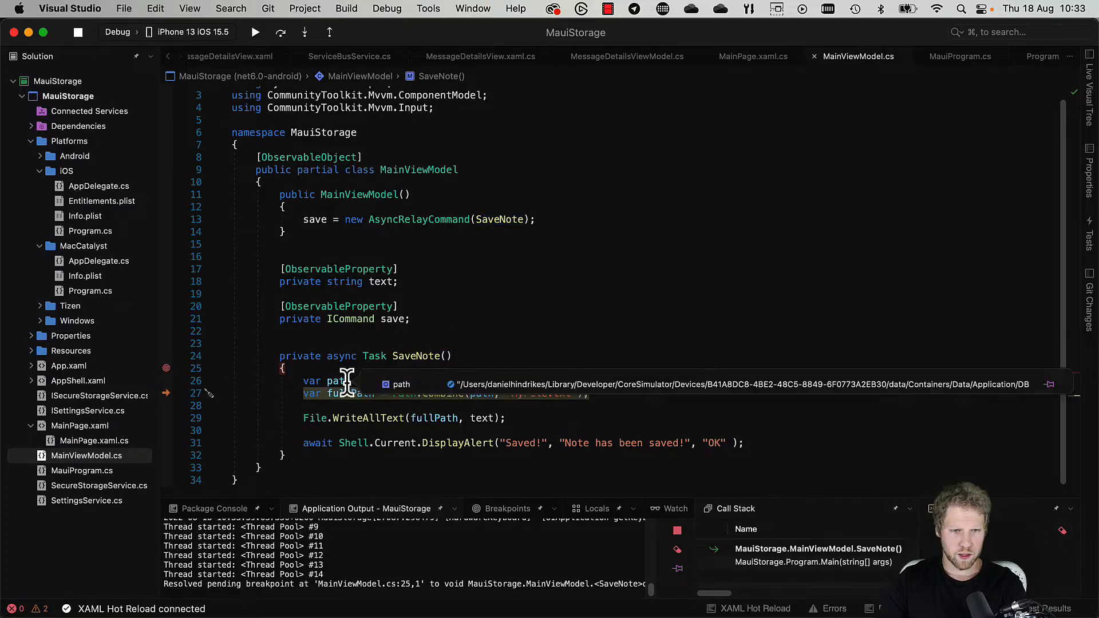
mouse_move(571, 403)
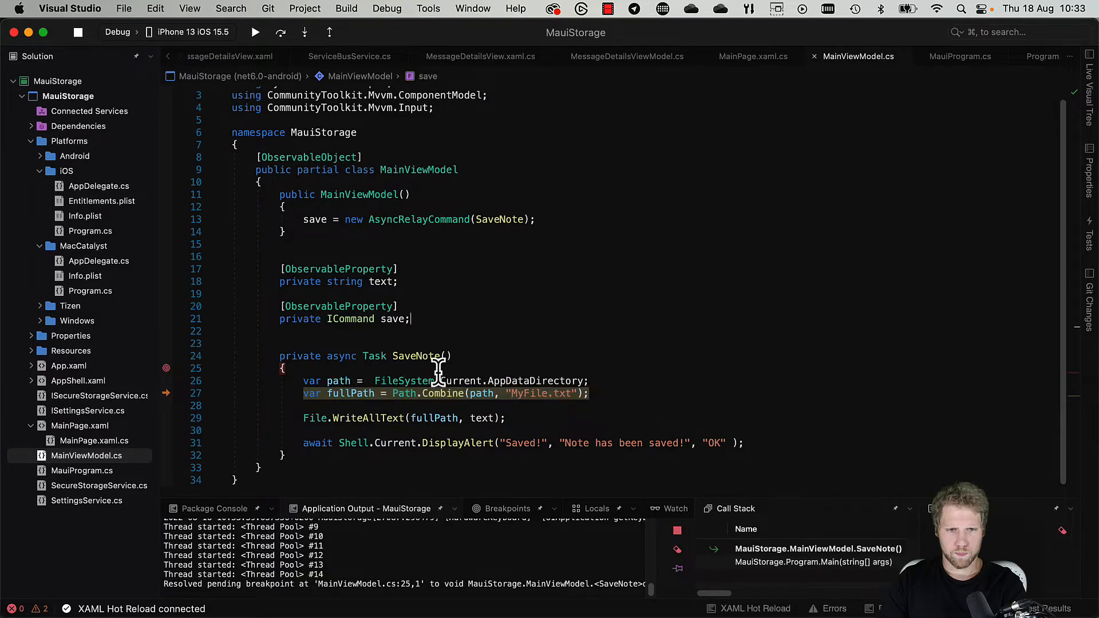
mouse_move(343, 393)
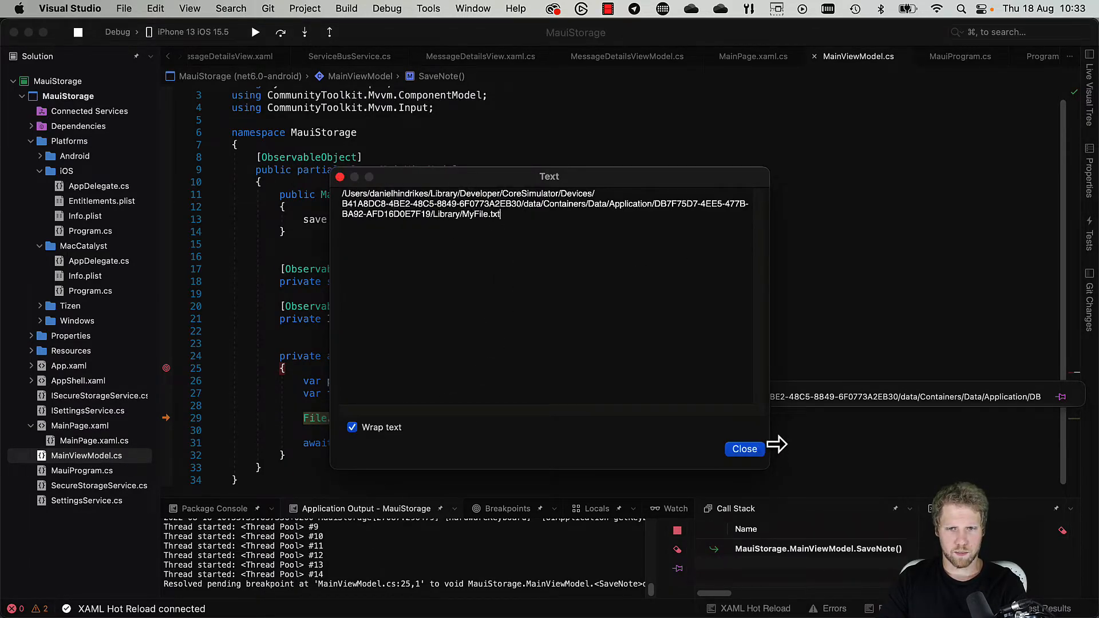
Step: Inspect fullPath showing Library/MyFile.txt in the text visualizer, then close it and continue stepping
left_click(744, 448)
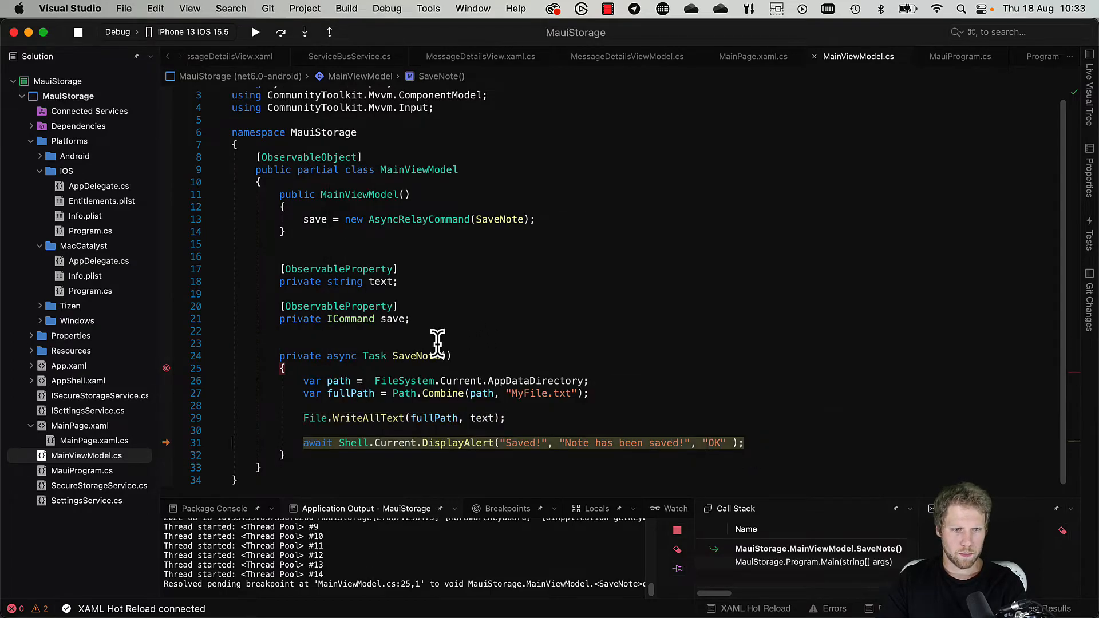